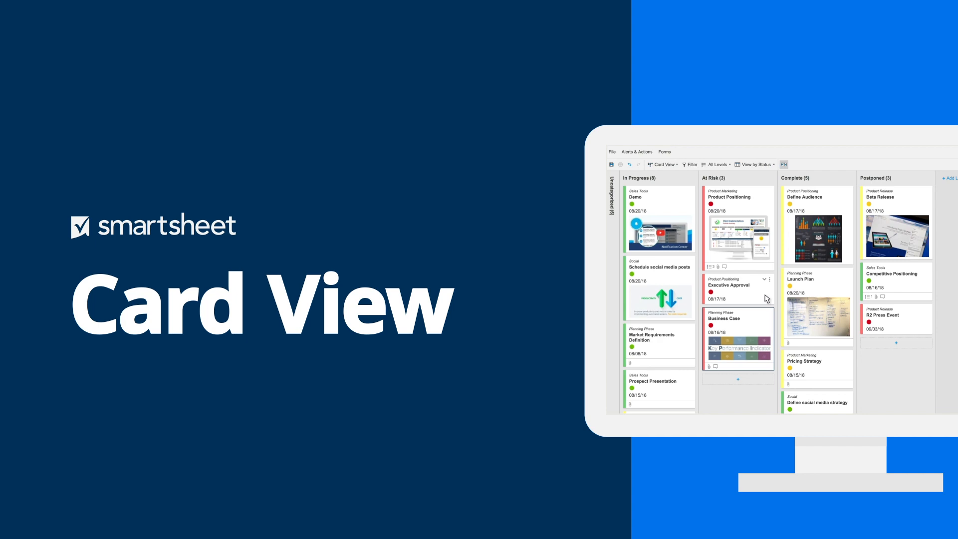
# - Bring up the Q2 Plan sheet showing its tasks in Grid View
pyautogui.moveTo(737, 285); pyautogui.dragTo(818, 282)
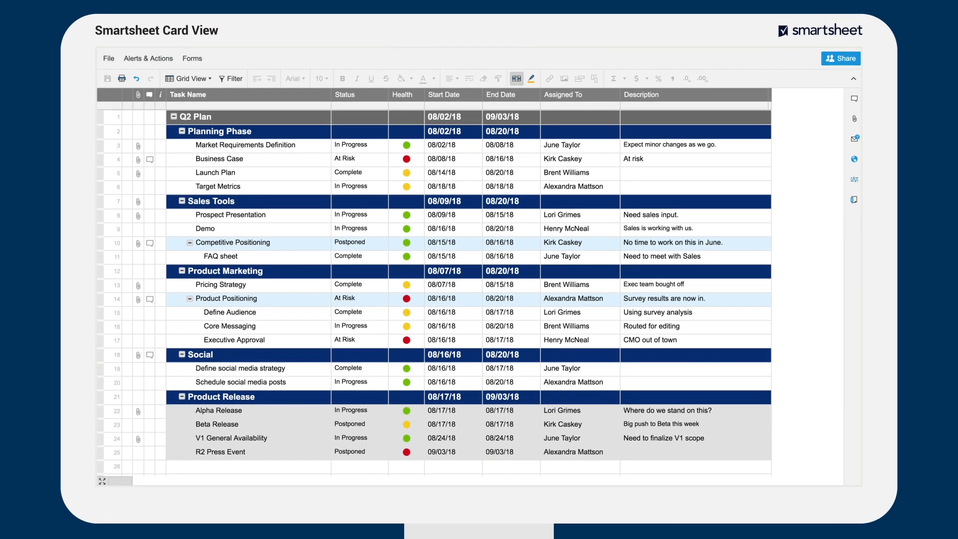
# - Switch the Q2 Plan sheet from Grid View to Card View
pyautogui.click(190, 78)
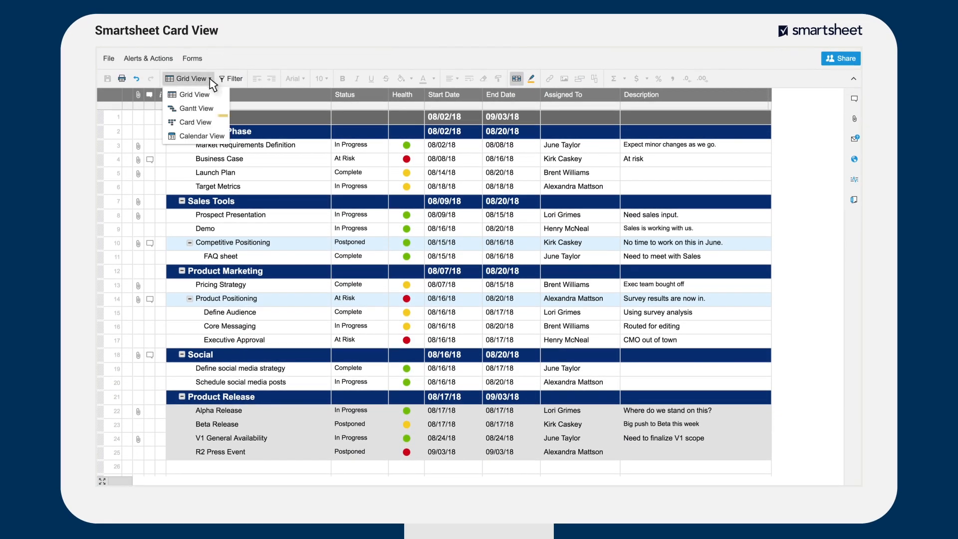
pyautogui.moveTo(196, 122)
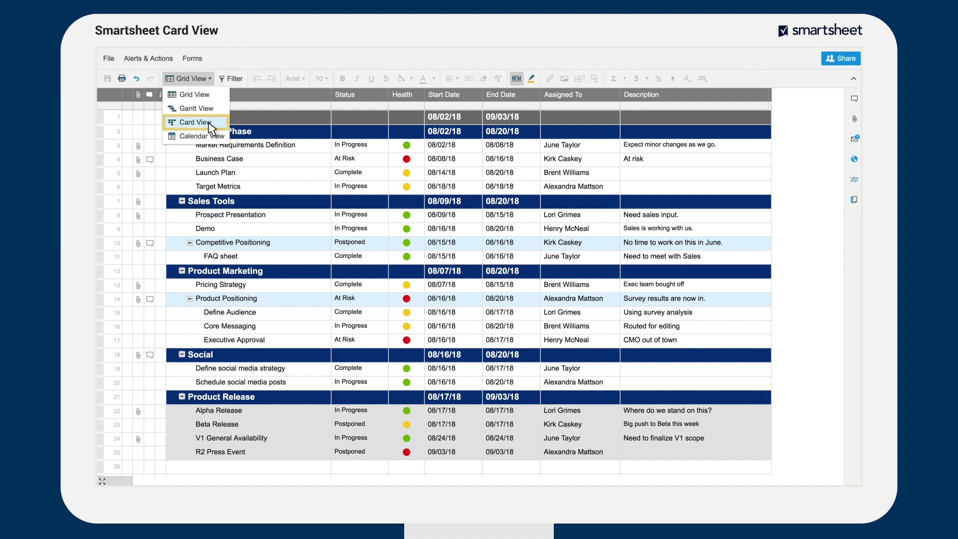
pyautogui.click(196, 122)
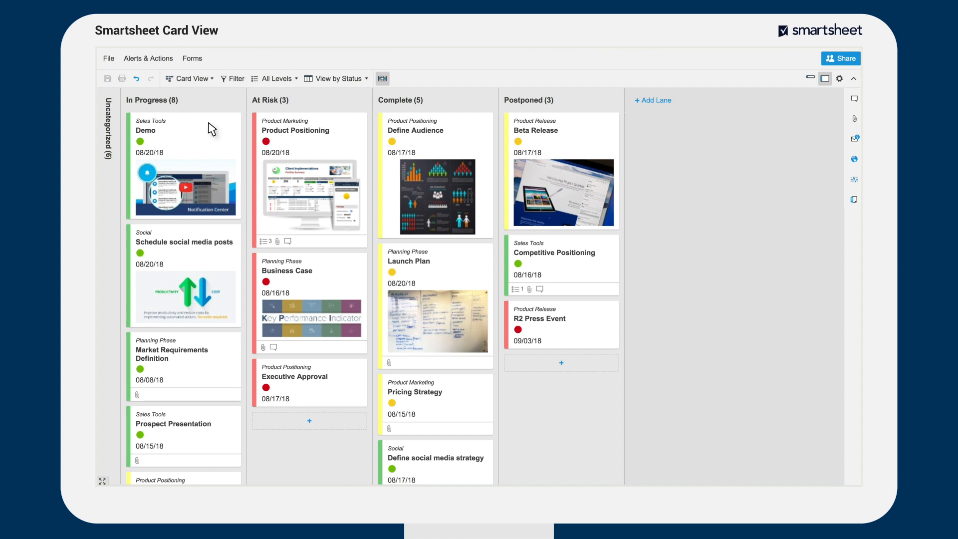
# - Review the View by lane options and keep the lanes grouped by Status
pyautogui.click(335, 78)
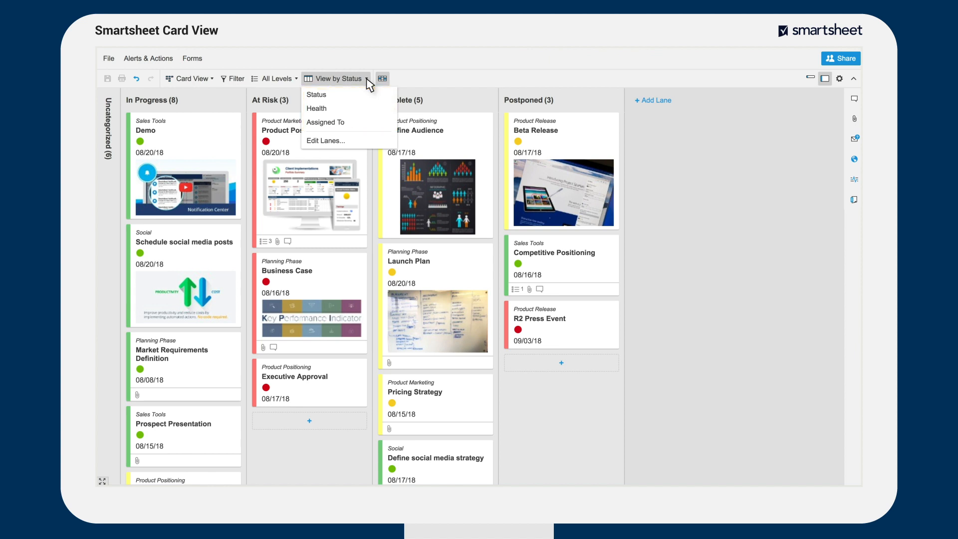
pyautogui.click(317, 108)
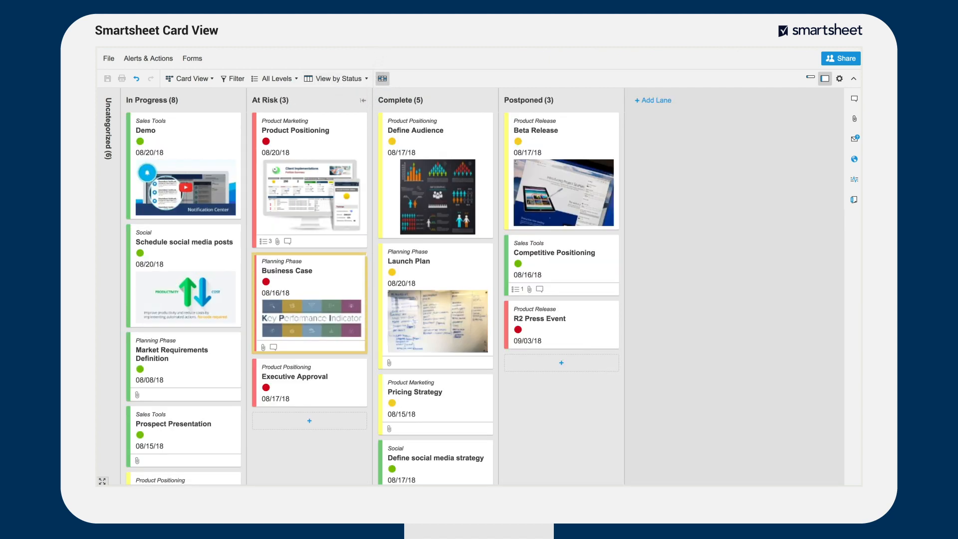
pyautogui.moveTo(363, 149)
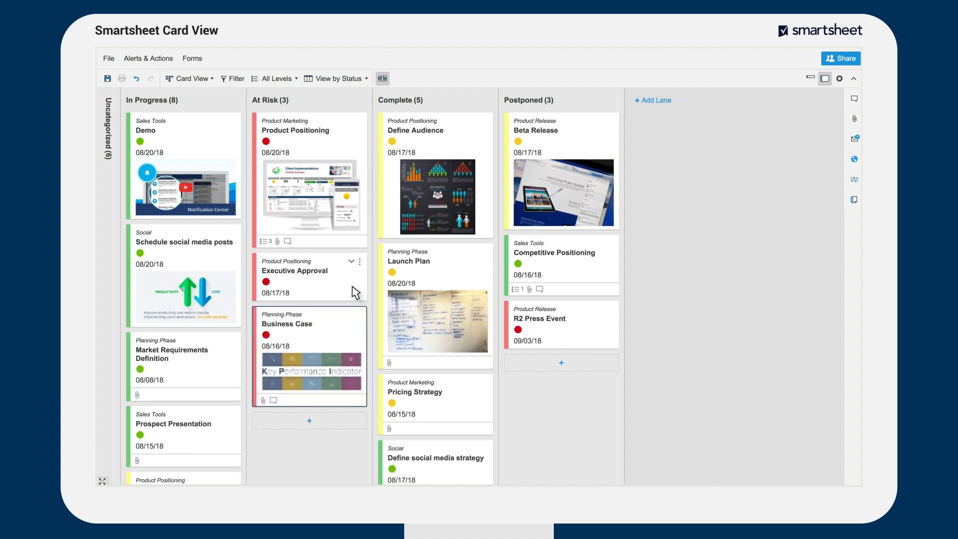
# - Move the Executive Approval and R2 Press Event cards into the Complete lane
pyautogui.moveTo(308, 270); pyautogui.dragTo(435, 267)
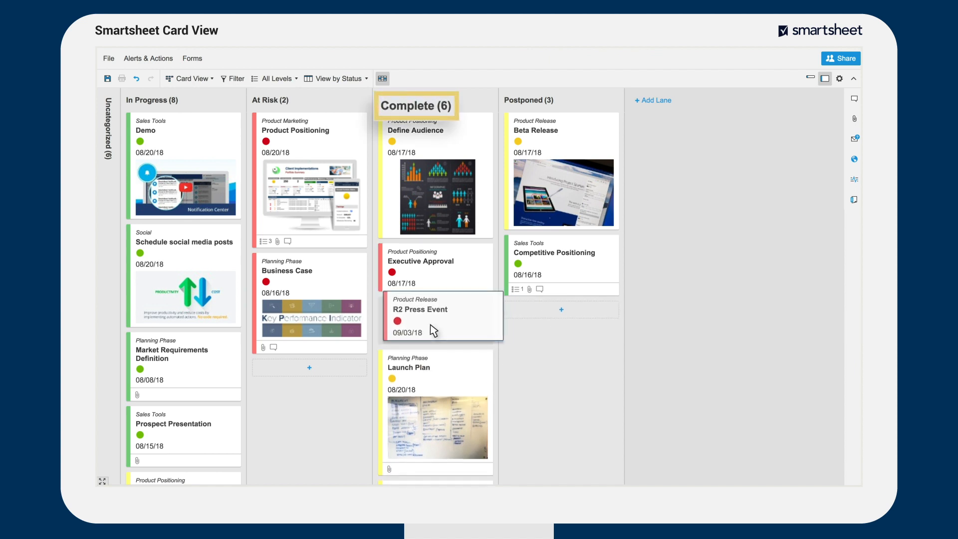
pyautogui.moveTo(436, 320); pyautogui.dragTo(436, 320)
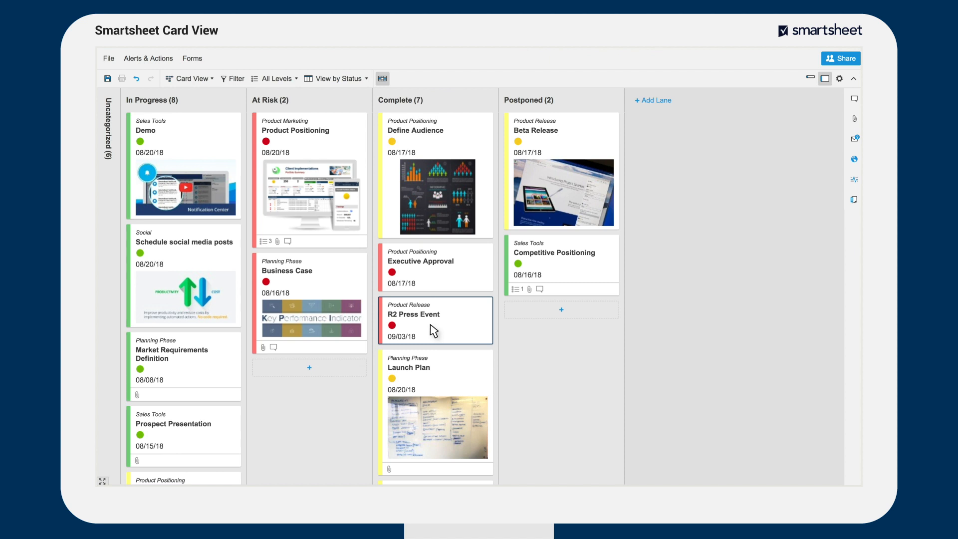
pyautogui.moveTo(587, 153)
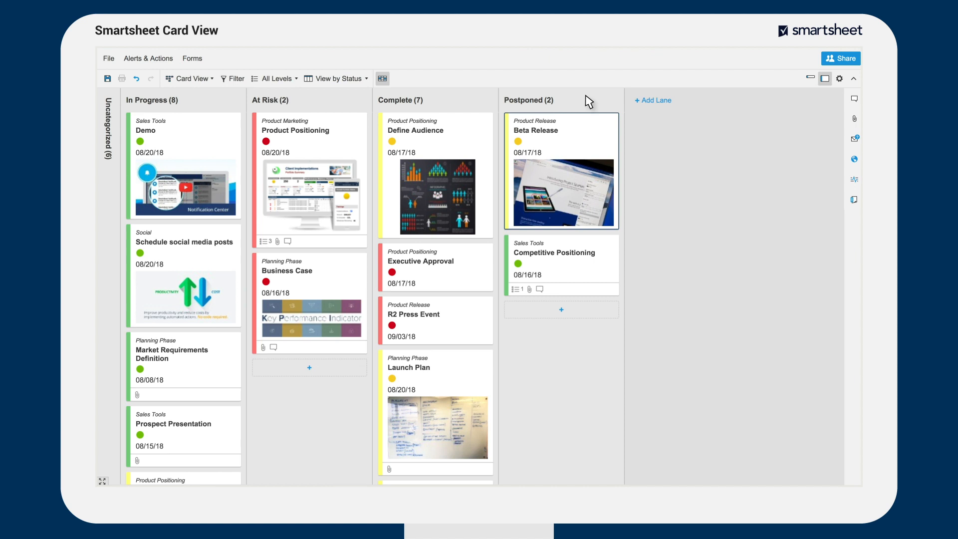
pyautogui.moveTo(298, 78)
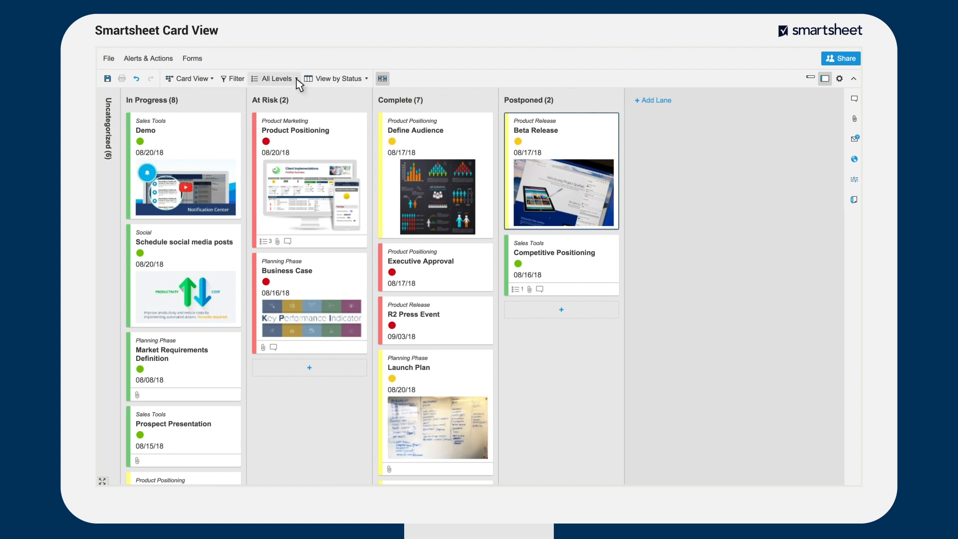
pyautogui.click(274, 78)
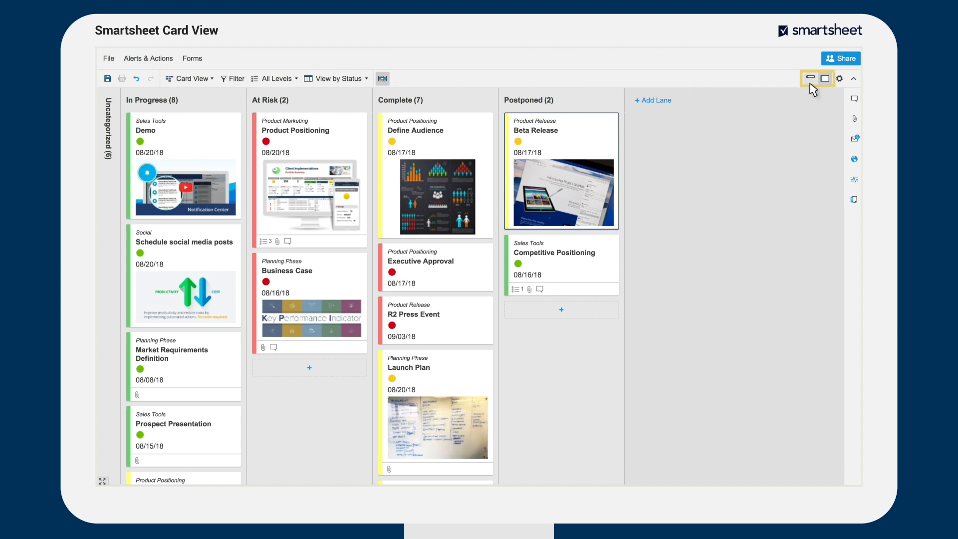
pyautogui.click(809, 77)
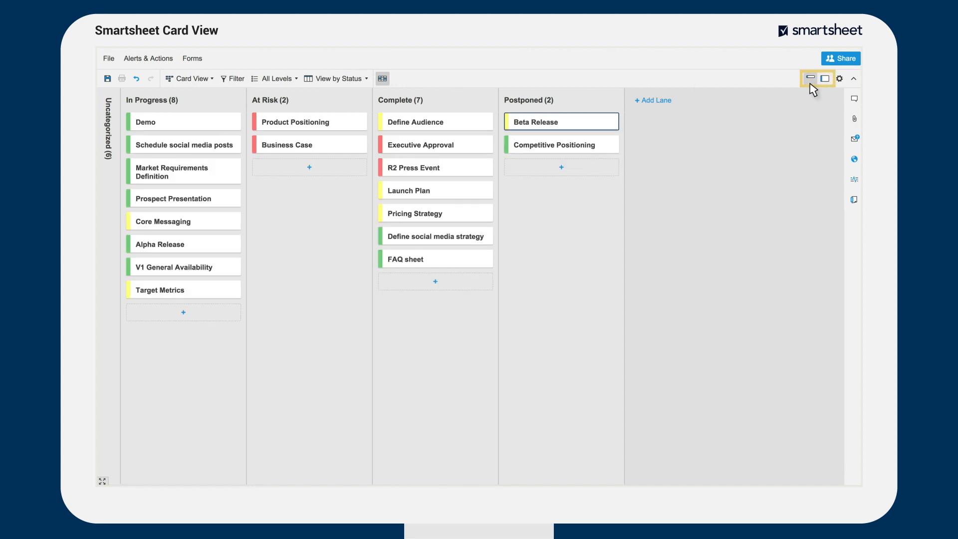
pyautogui.click(824, 78)
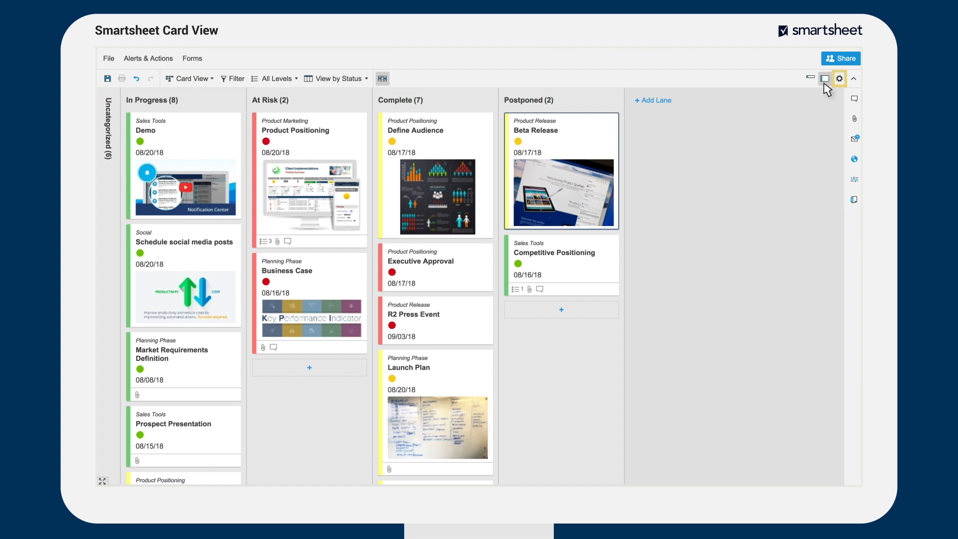
# - In Card View Settings, add Start Date and Description to the fields shown on cards
pyautogui.click(839, 78)
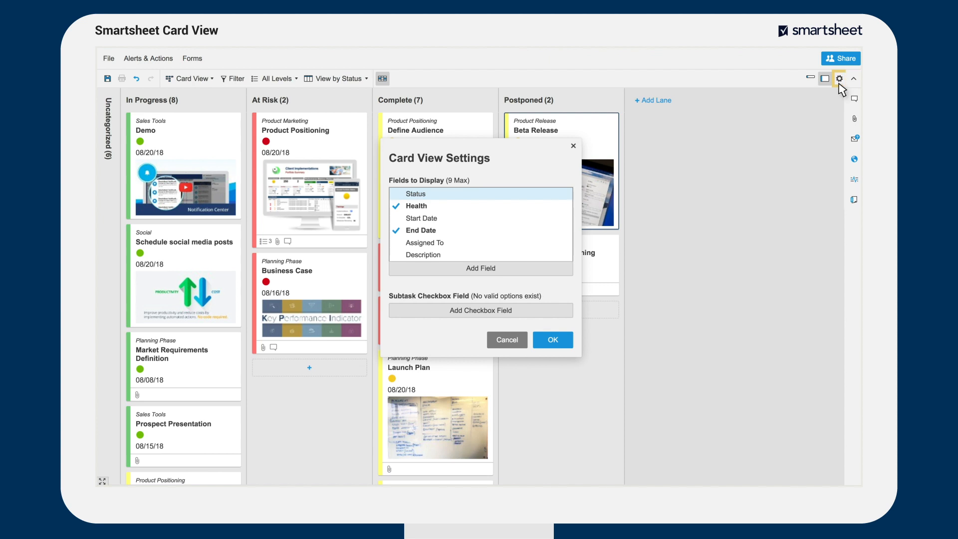
pyautogui.click(421, 219)
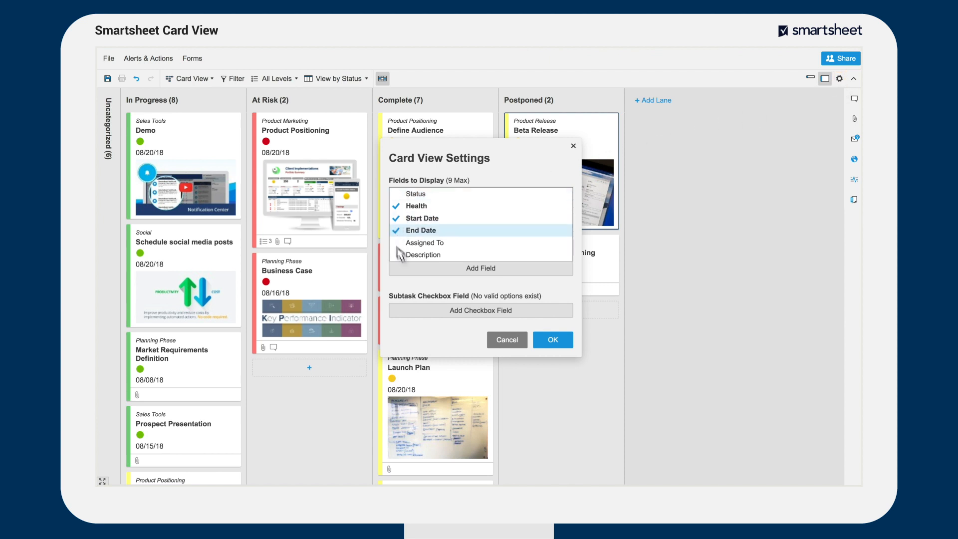
pyautogui.click(550, 339)
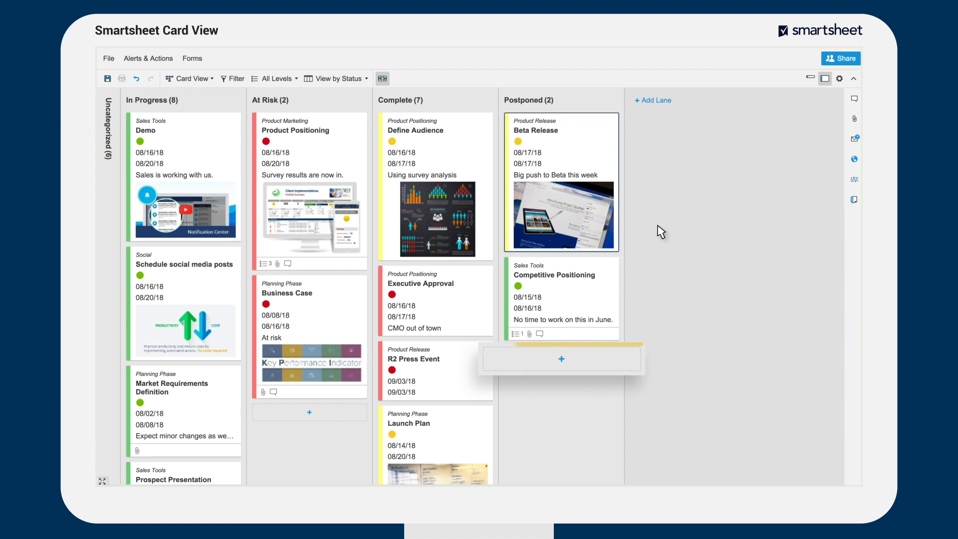
pyautogui.click(381, 78)
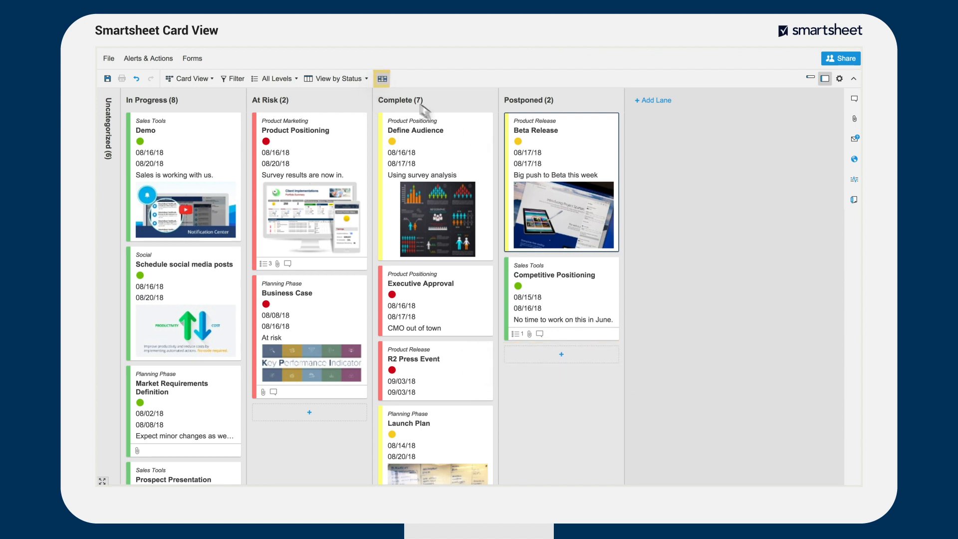
pyautogui.click(381, 78)
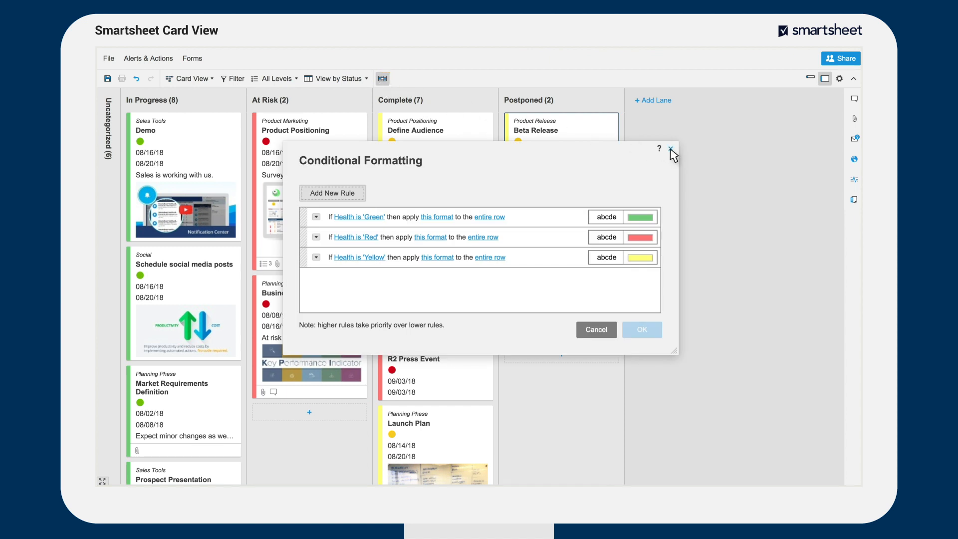
pyautogui.click(670, 149)
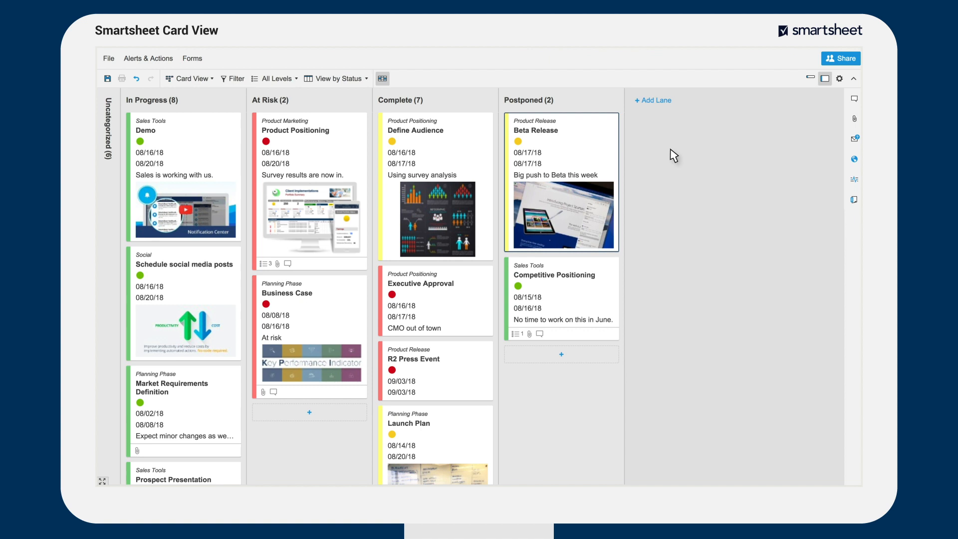